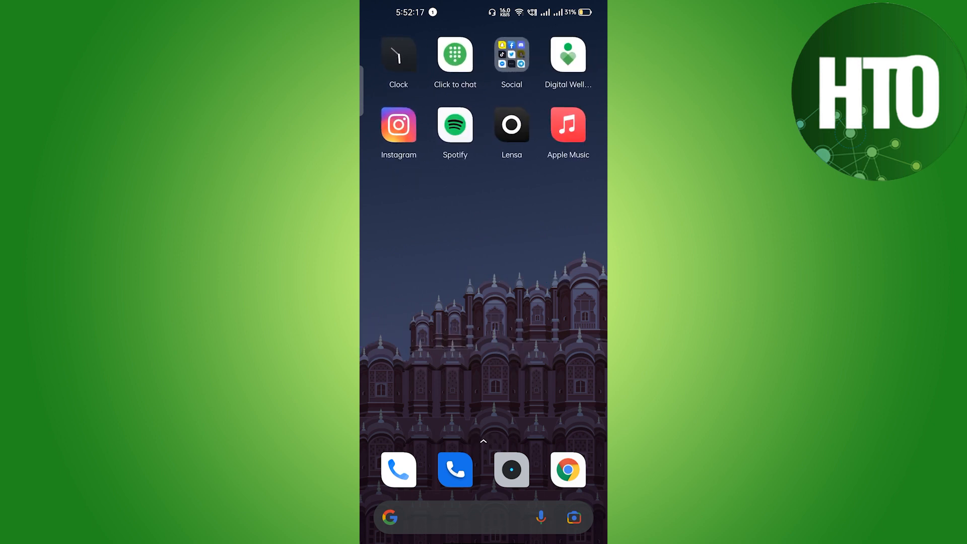
# Launch Facebook from the Social folder on the home screen
pyautogui.click(511, 55)
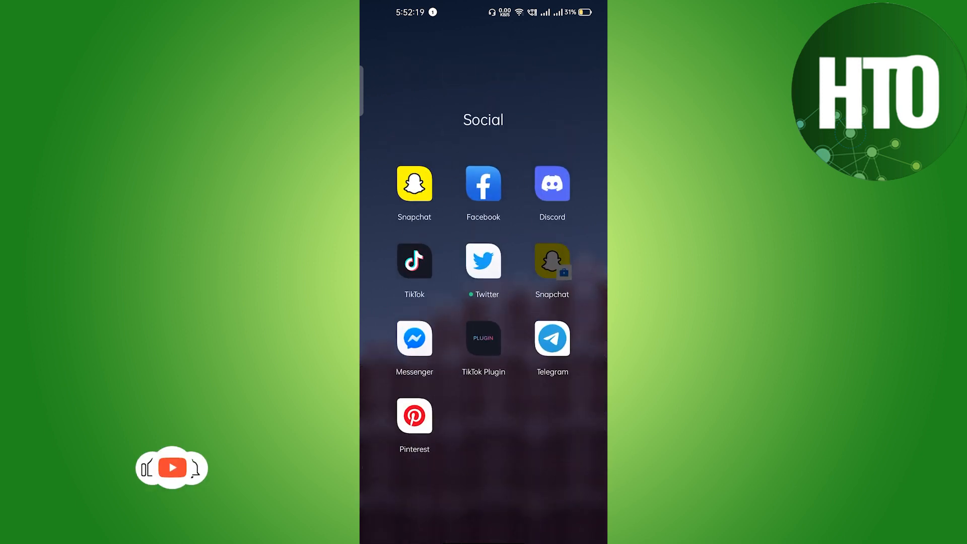
pyautogui.click(483, 183)
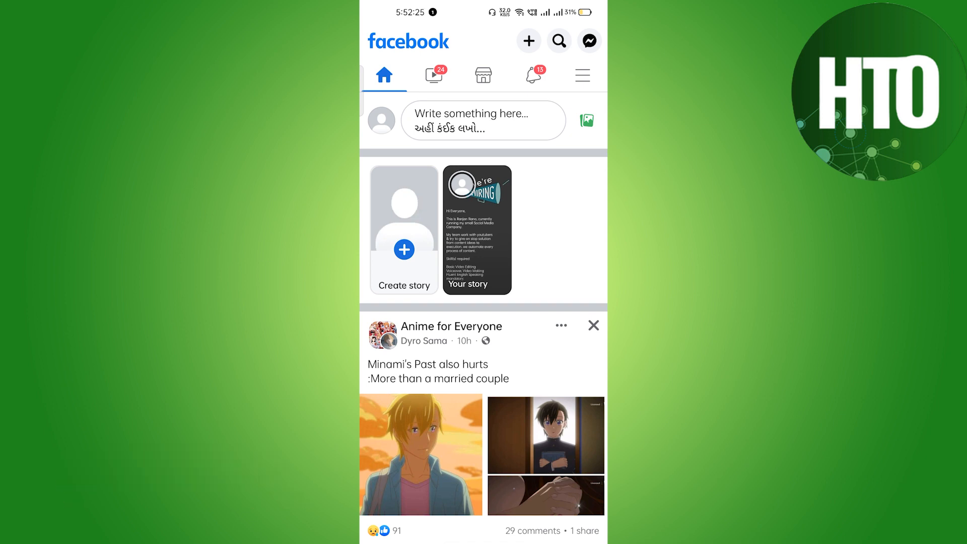
# Reach Privacy Shortcuts through the menu's Settings & privacy section and scroll to Your Facebook Information
pyautogui.click(581, 74)
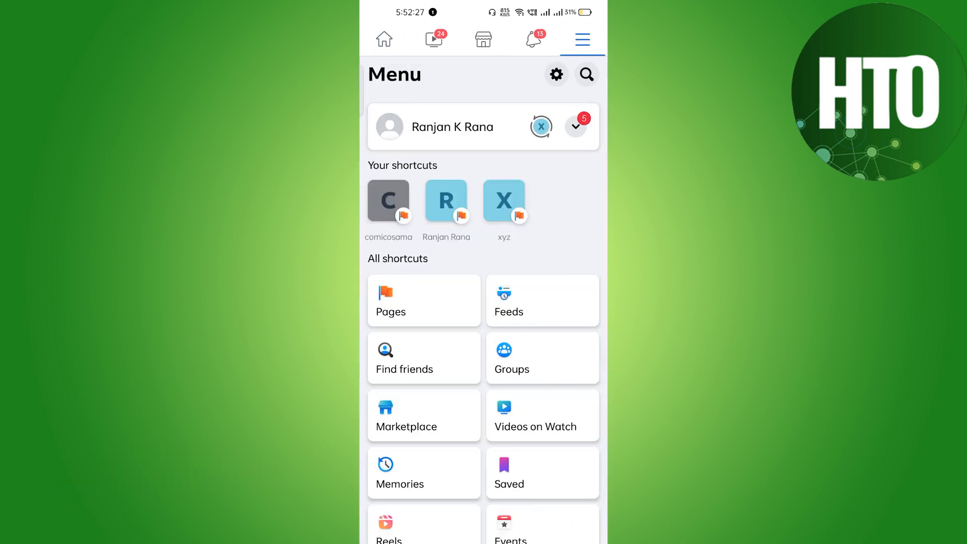
pyautogui.scroll(-3)
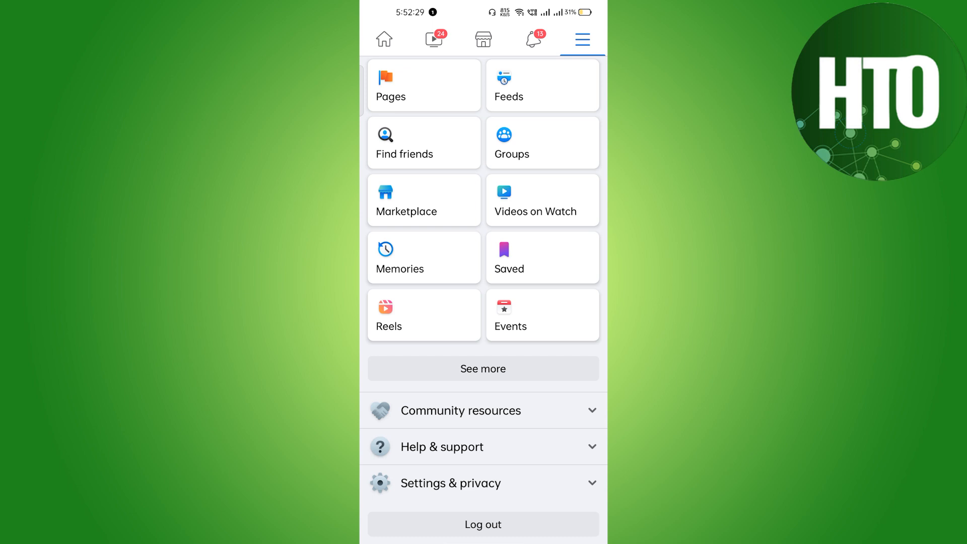
pyautogui.click(451, 483)
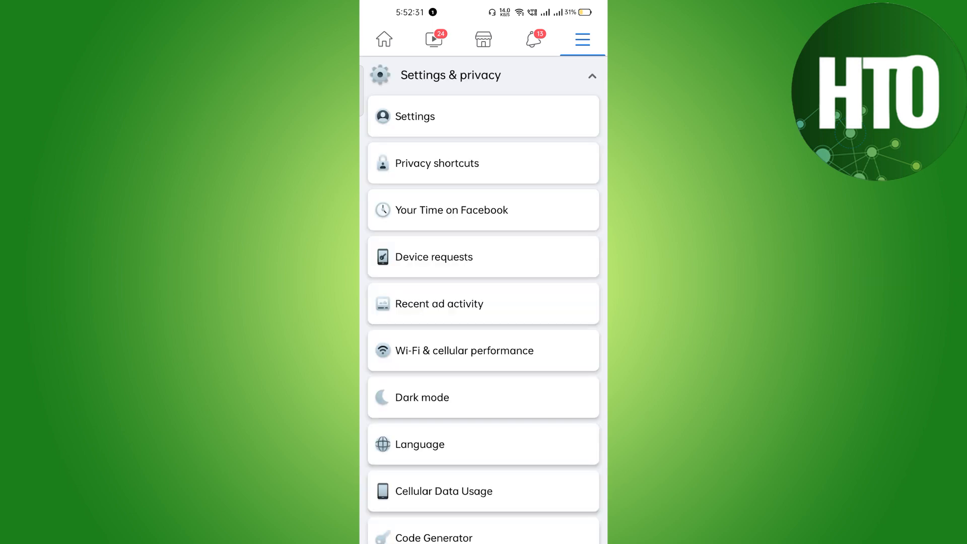
pyautogui.click(483, 163)
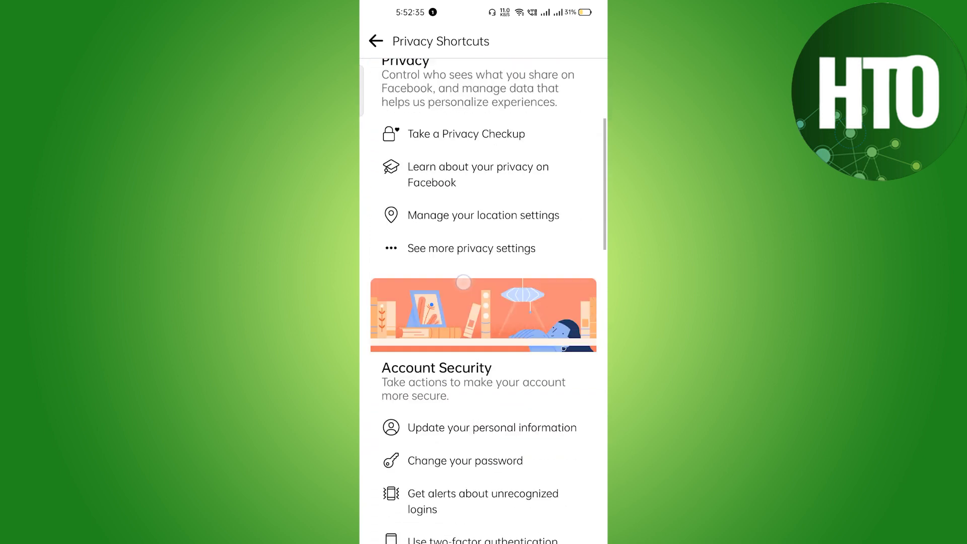
pyautogui.scroll(-3)
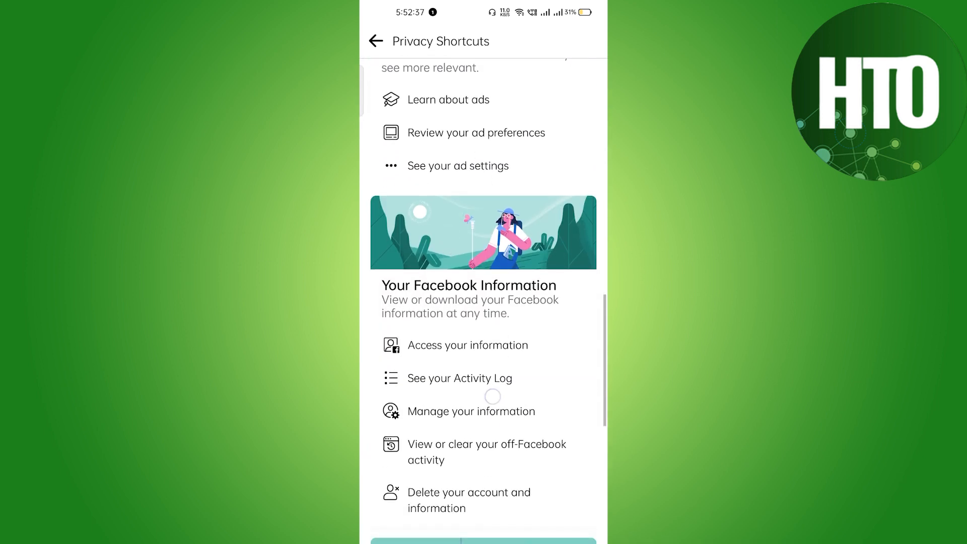
pyautogui.scroll(-3)
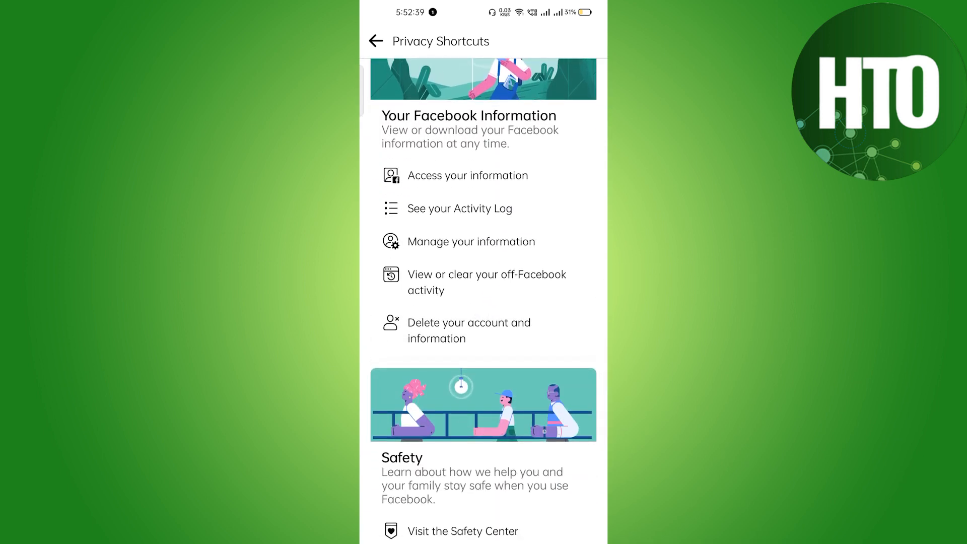
# Go to Access Your Information and on to Download Your Information
pyautogui.click(467, 175)
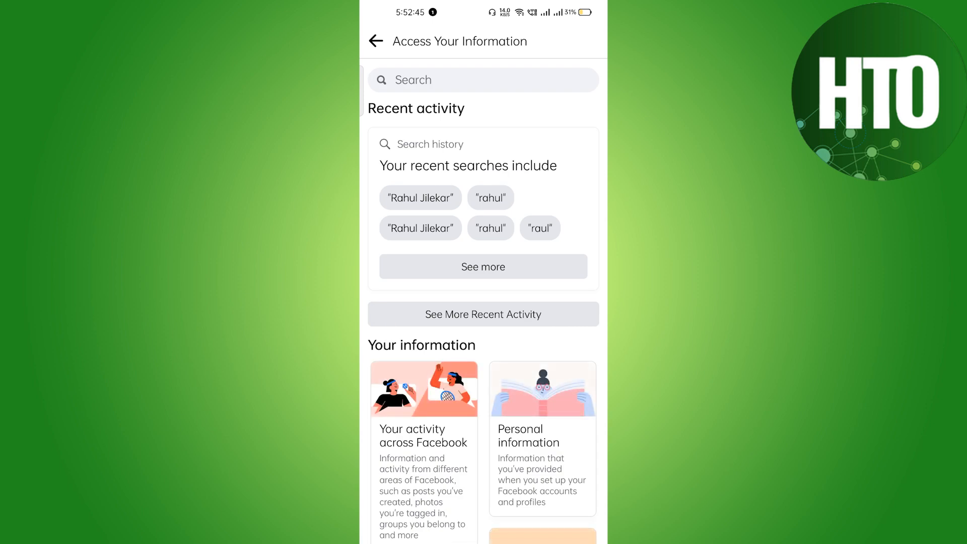
pyautogui.scroll(-3)
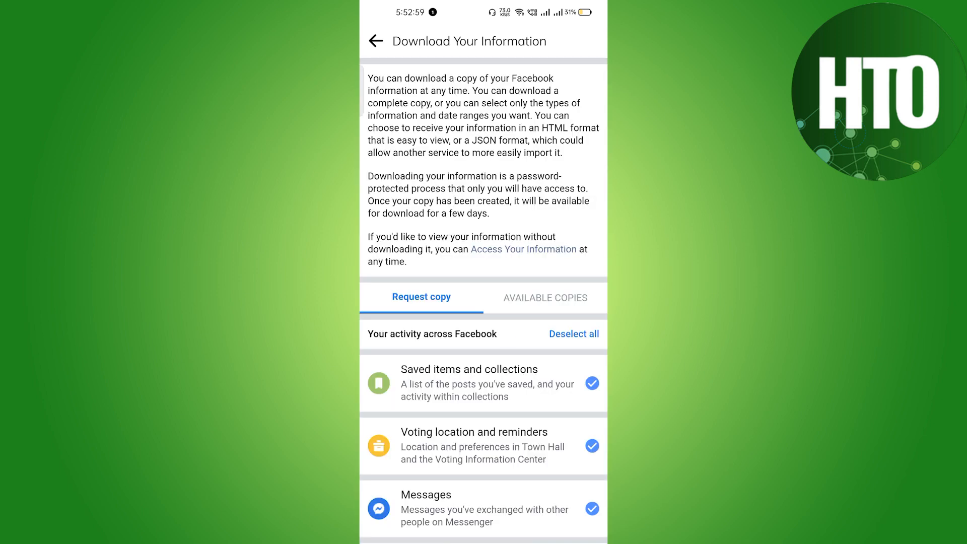
# Select only Messages for the copy, then reach the date range, format and quality settings
pyautogui.scroll(-3)
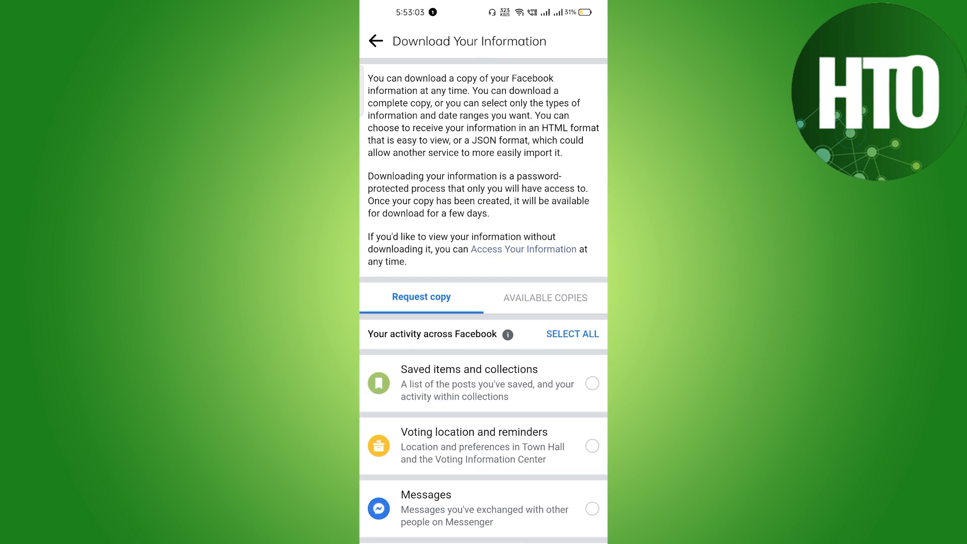
pyautogui.scroll(-3)
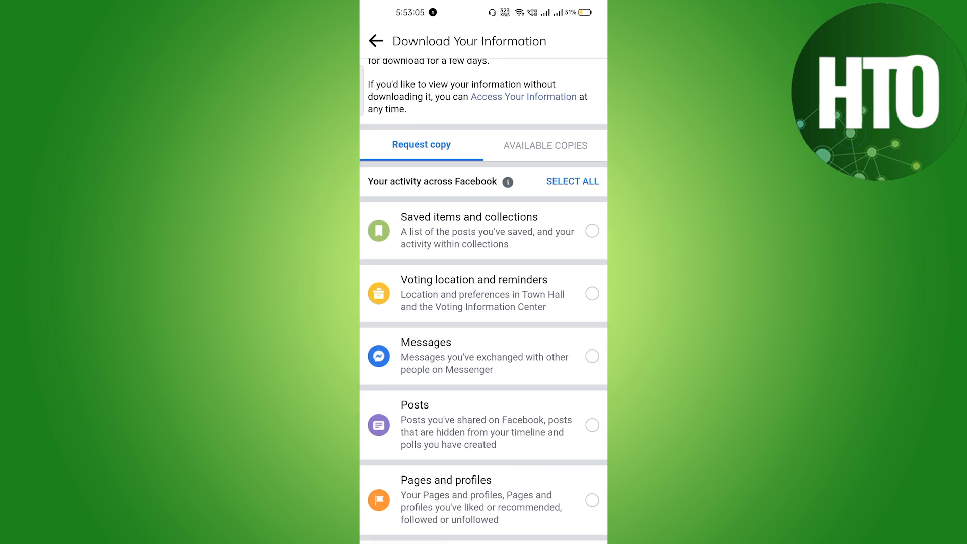
pyautogui.click(591, 356)
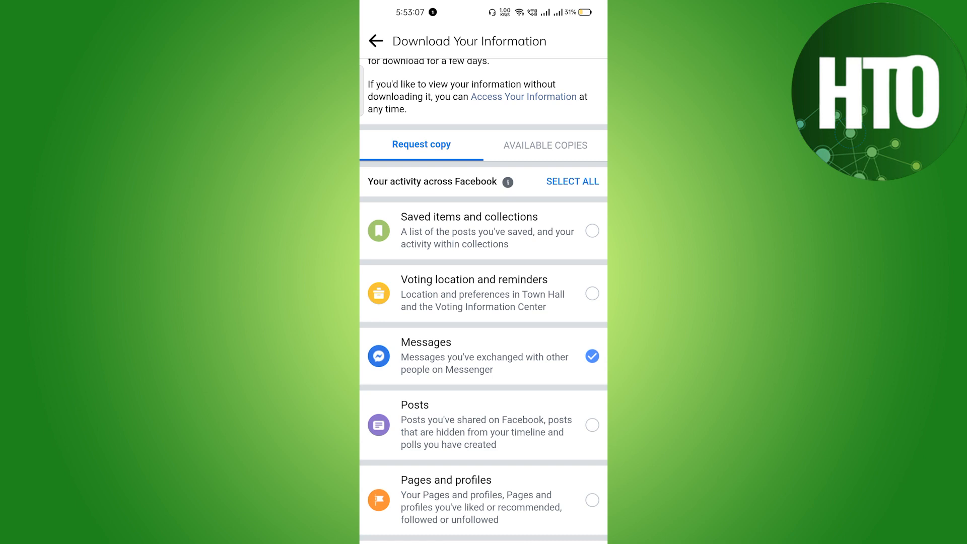
pyautogui.scroll(-3)
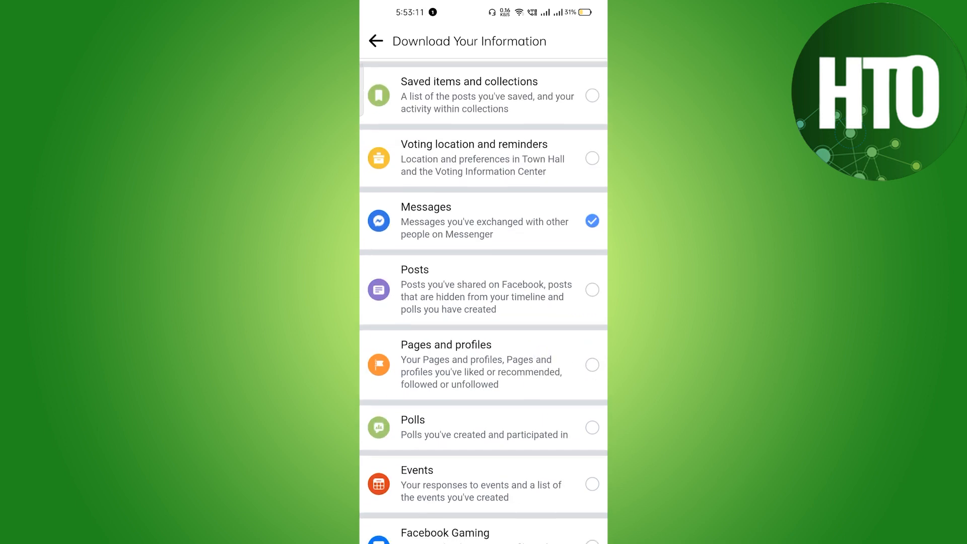
pyautogui.scroll(-3)
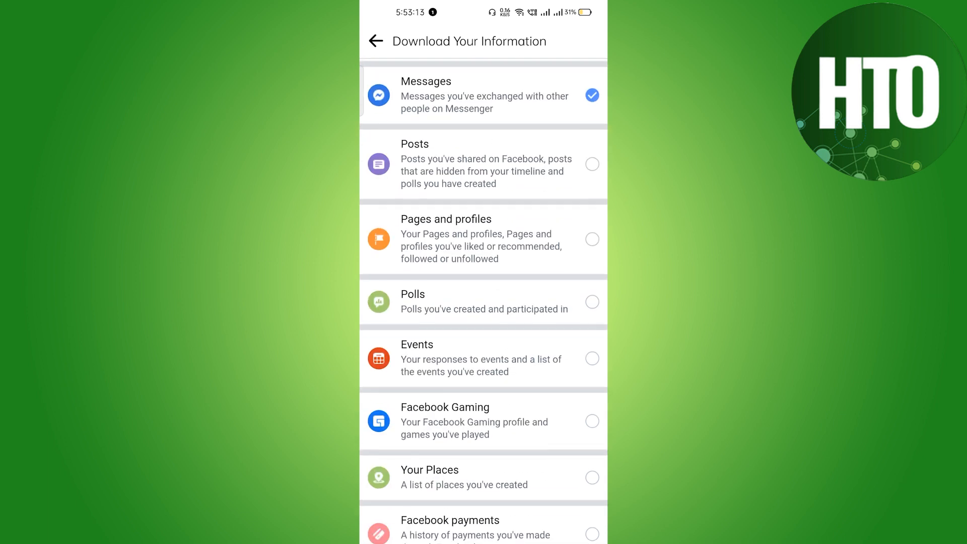
pyautogui.scroll(-3)
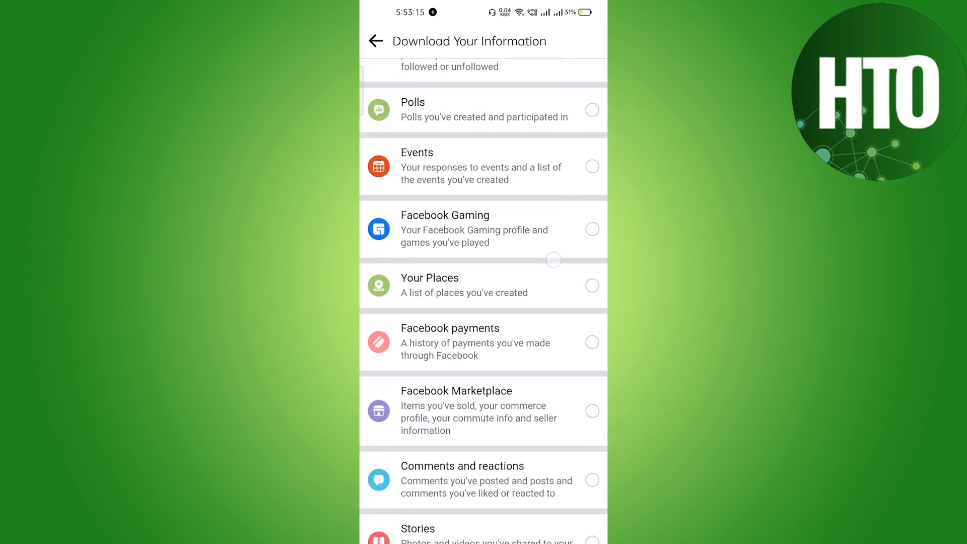
pyautogui.scroll(-3)
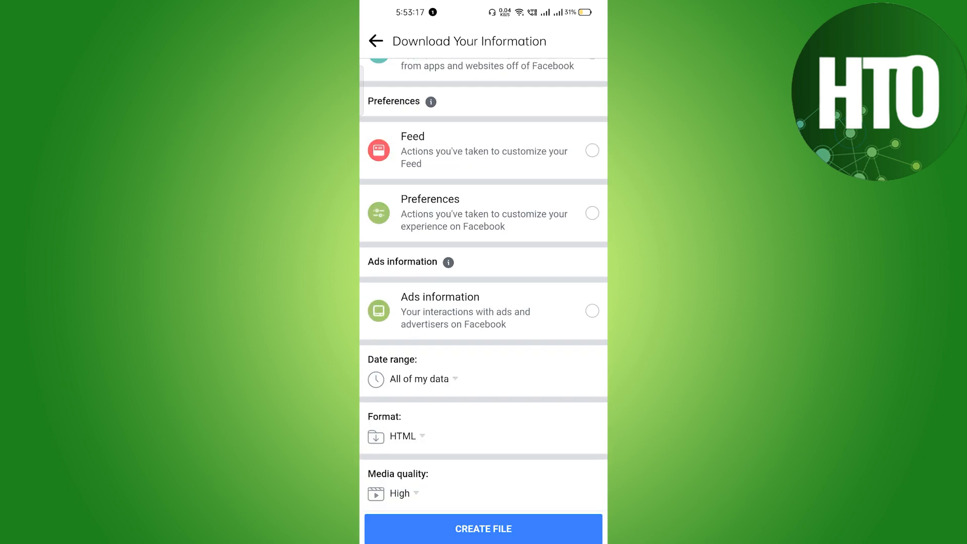
# Show the Media quality choices, keeping High selected
pyautogui.click(419, 378)
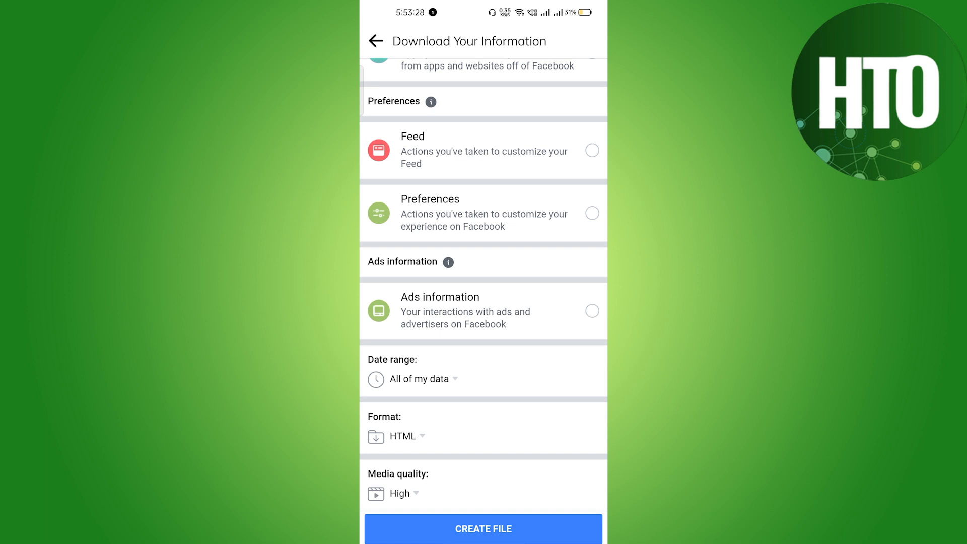
pyautogui.click(399, 492)
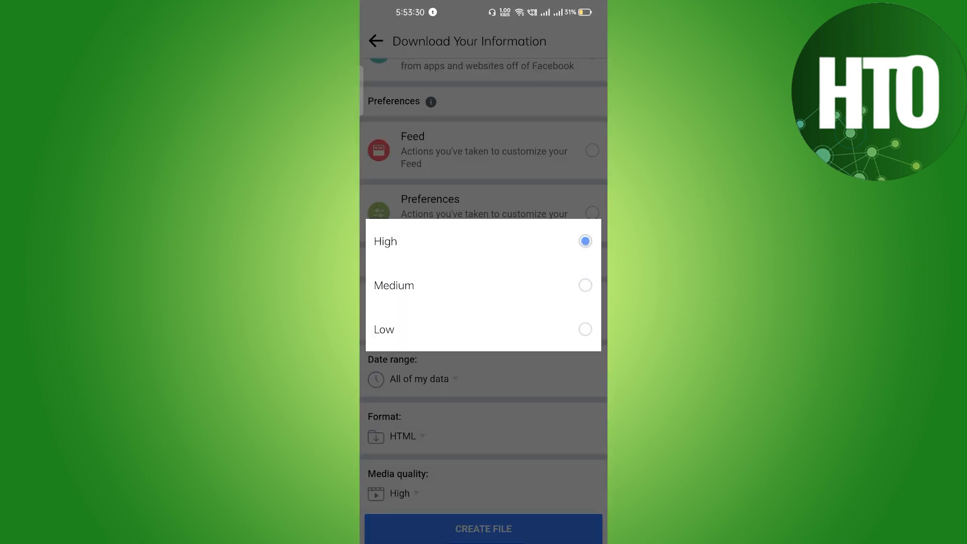